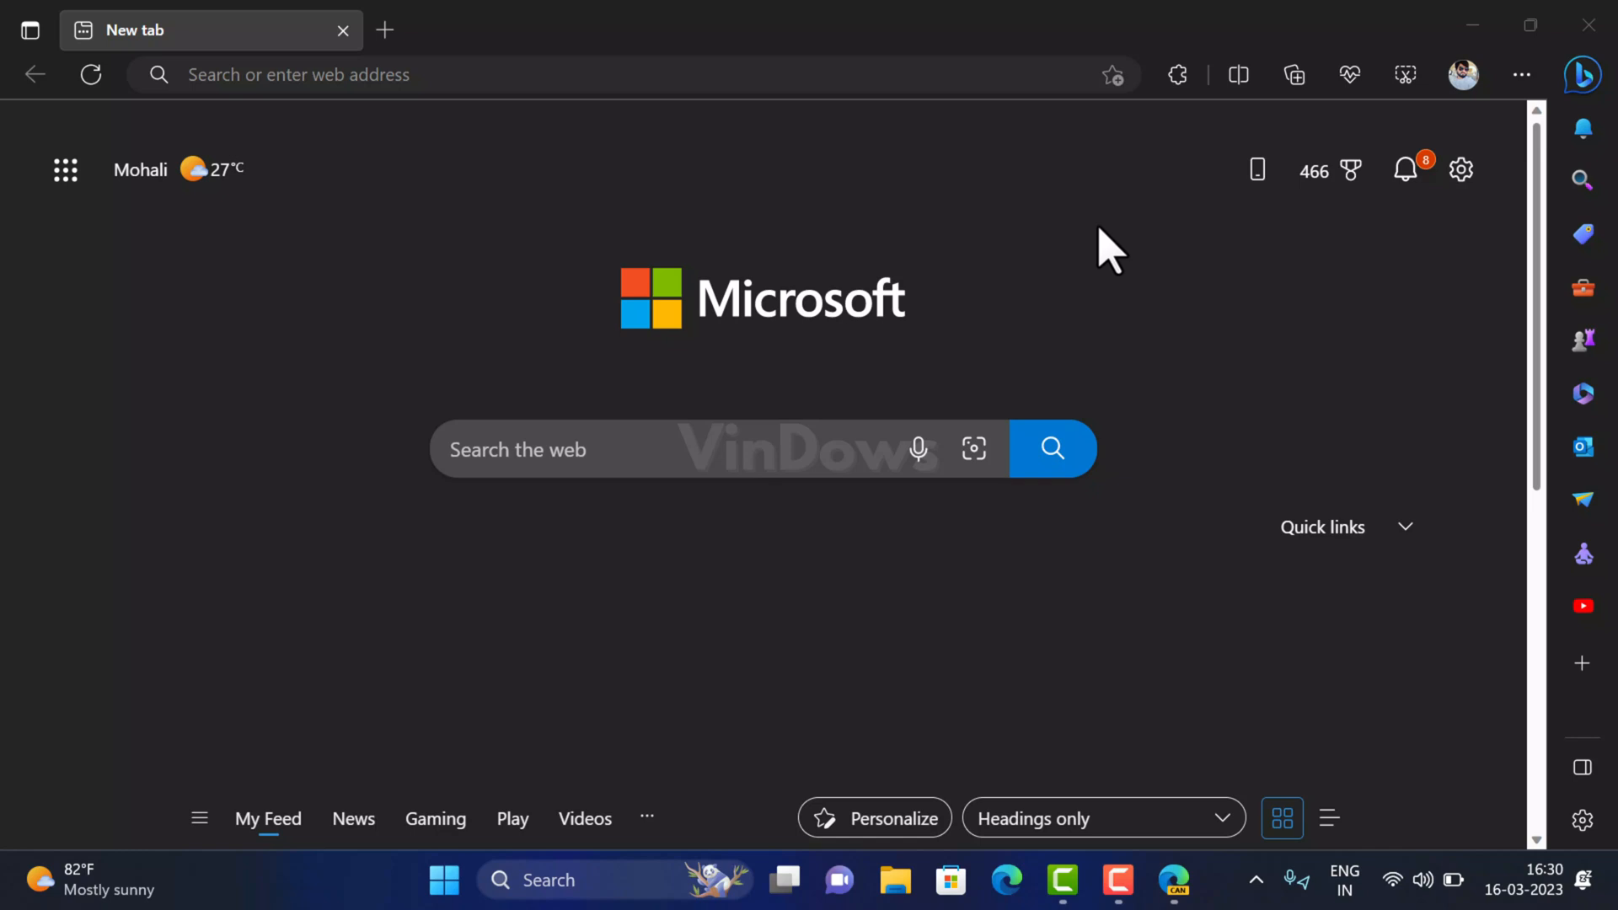
mouse_move(1097, 259)
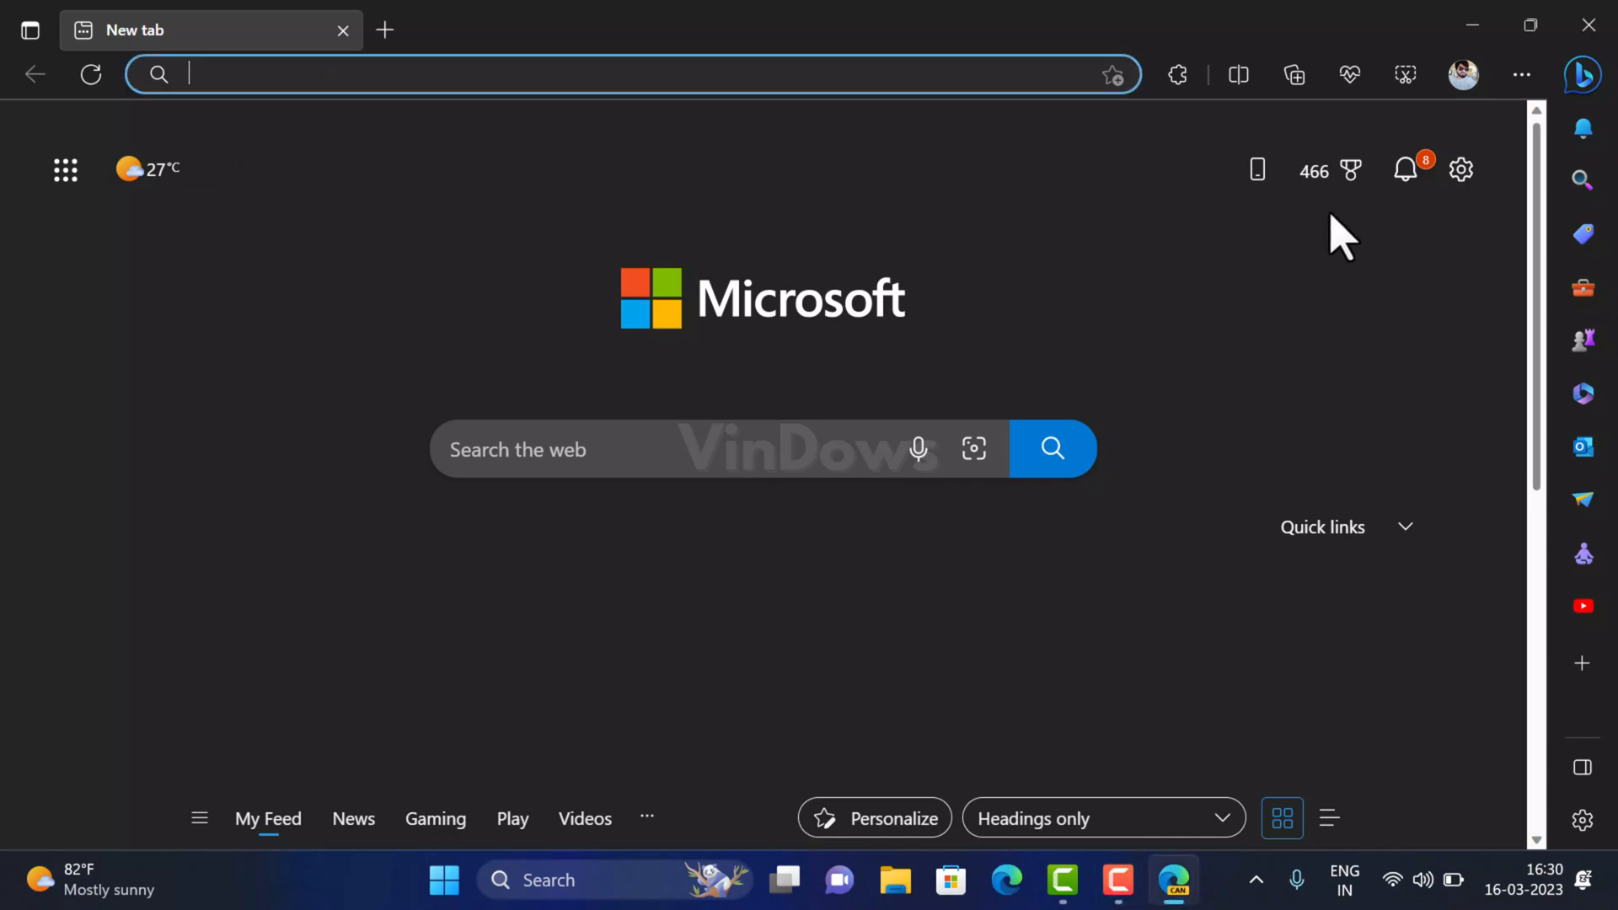
mouse_move(1385, 190)
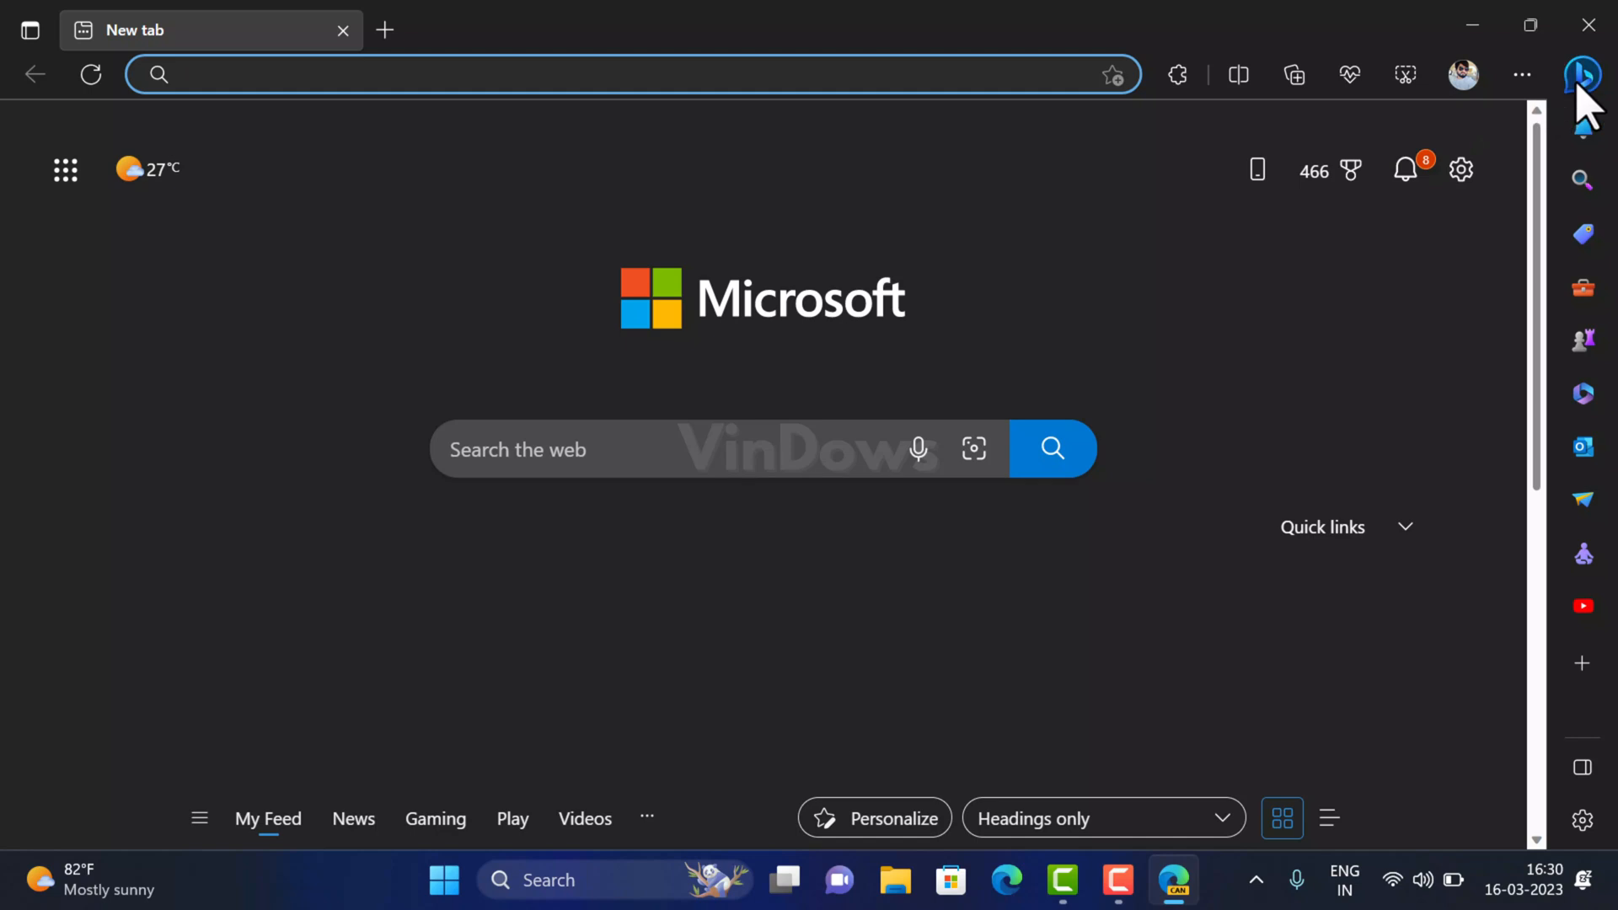
Step: Briefly open and close the Bing Discover pane, then bring up the Settings and more menu
click(1585, 74)
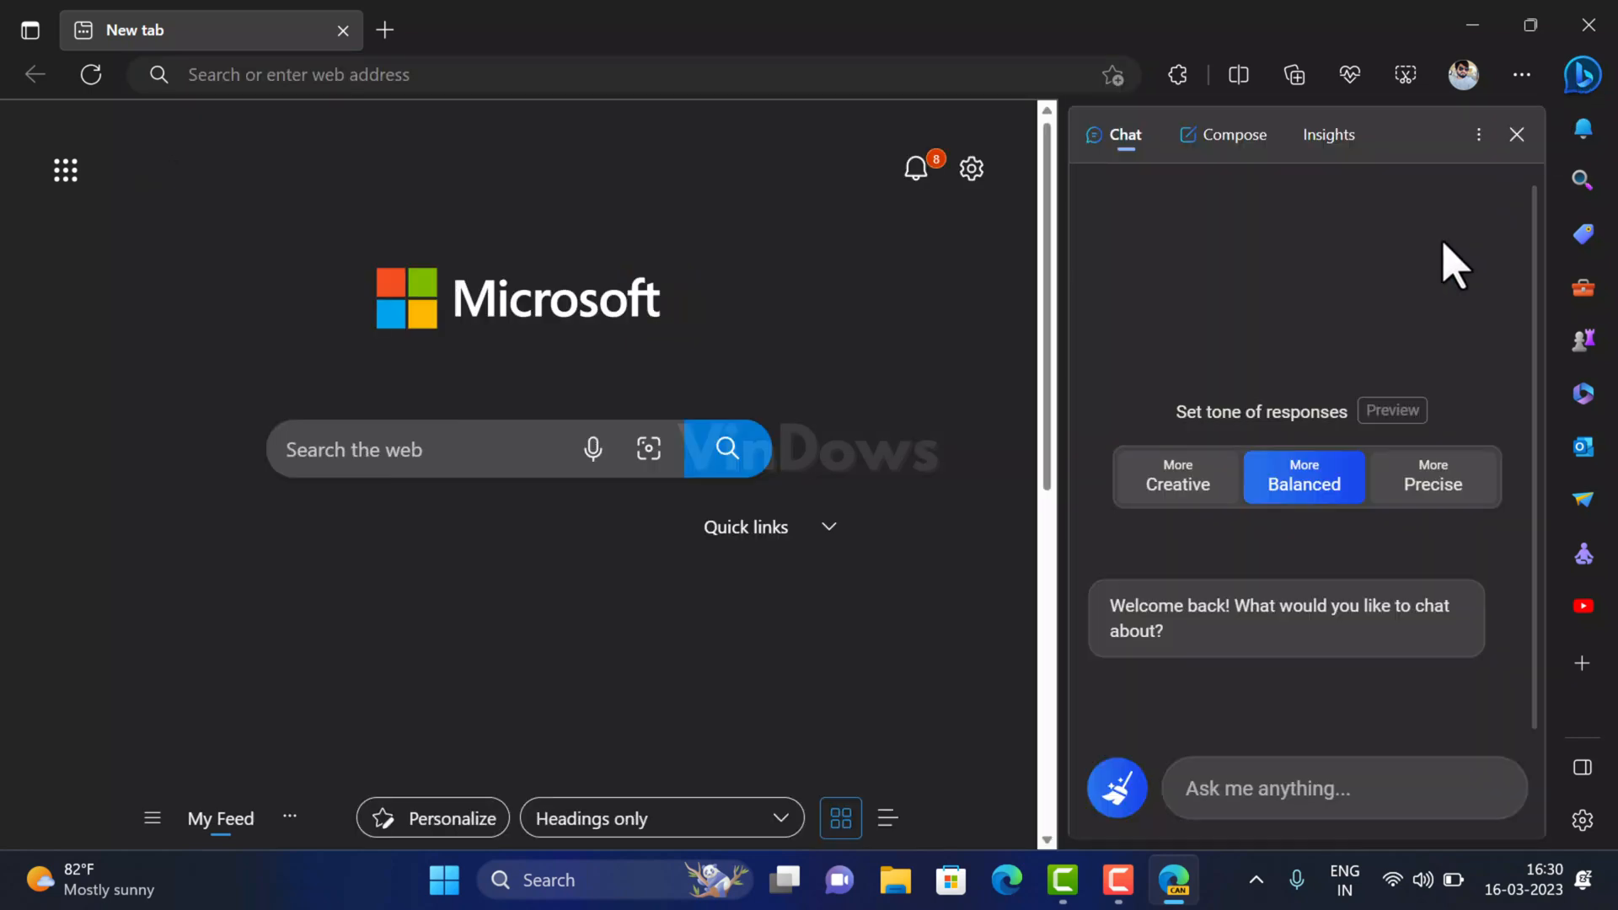
mouse_move(1119, 539)
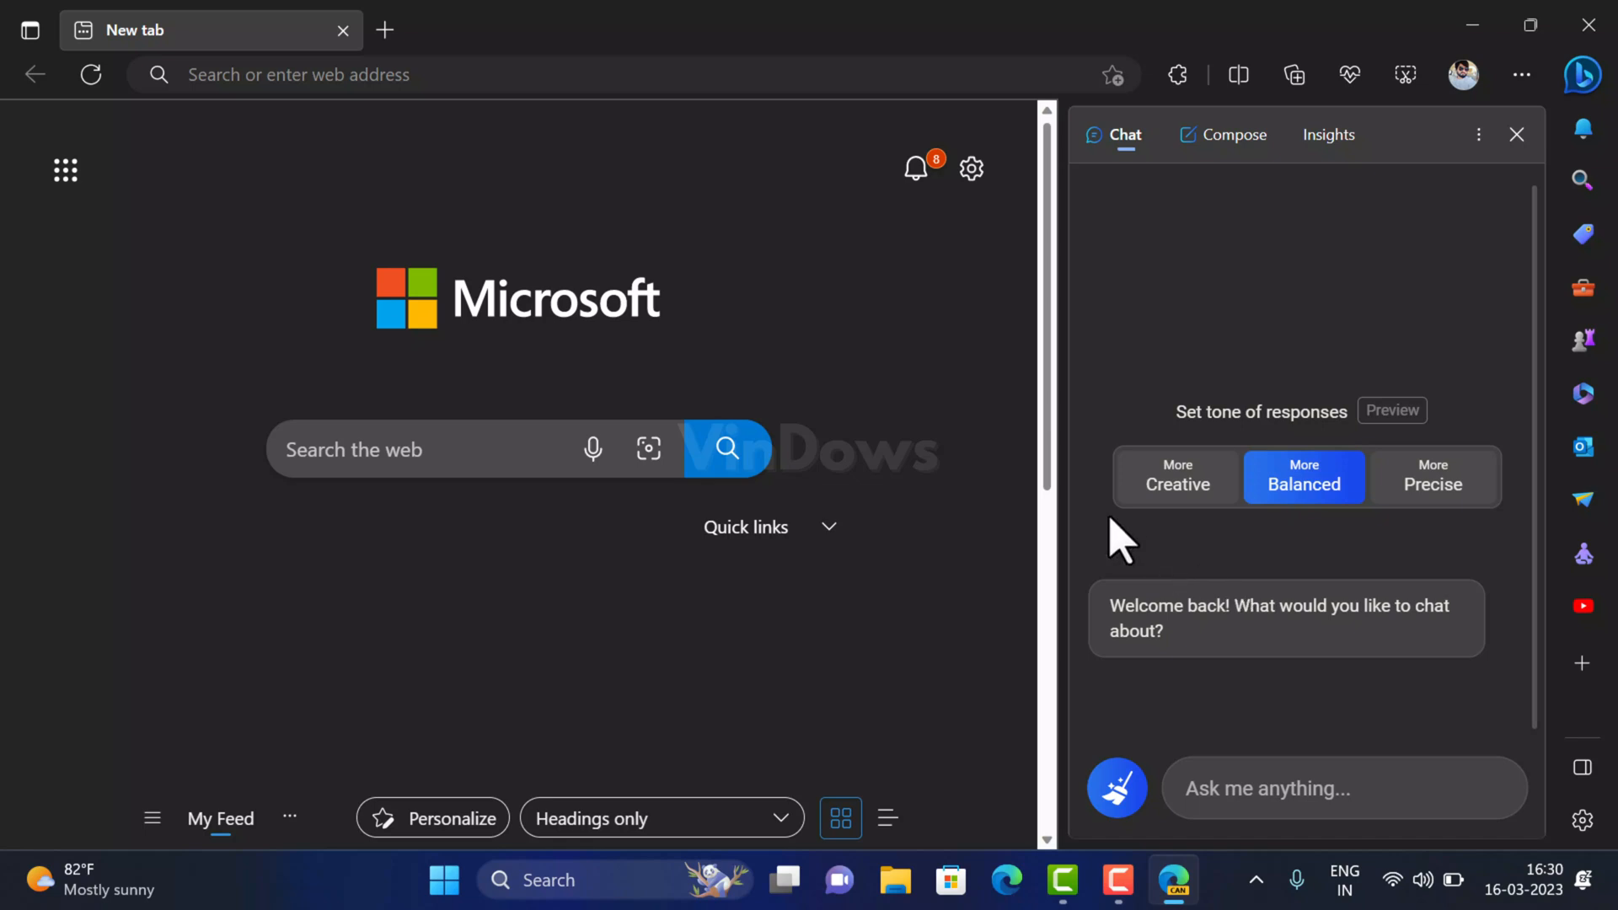
mouse_move(949, 449)
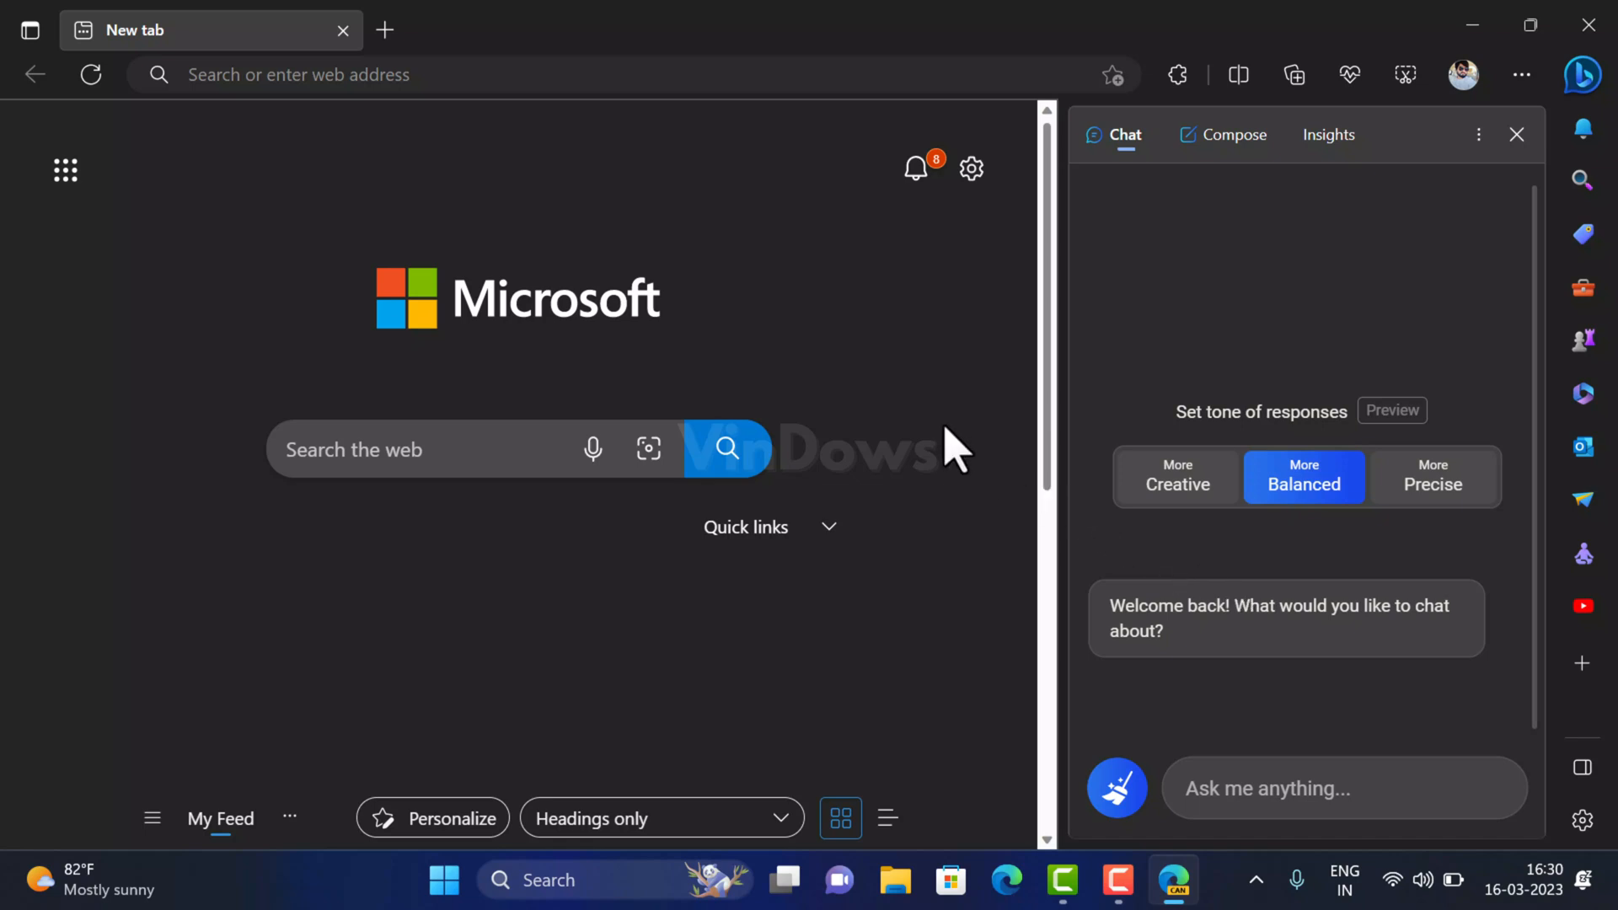
mouse_move(917, 489)
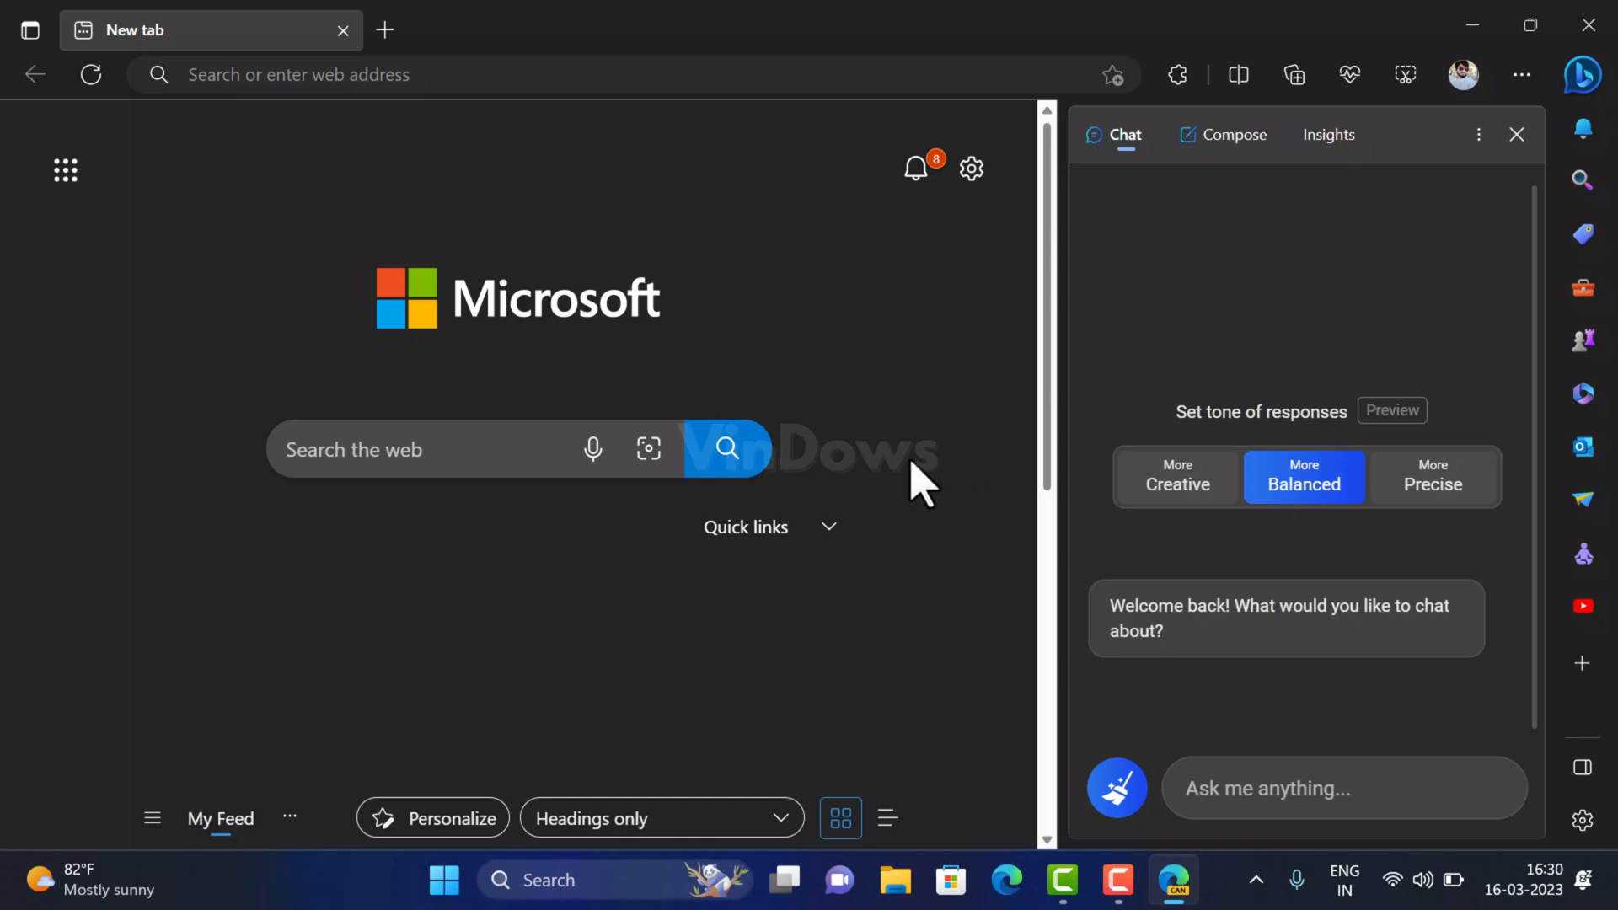
mouse_move(925, 421)
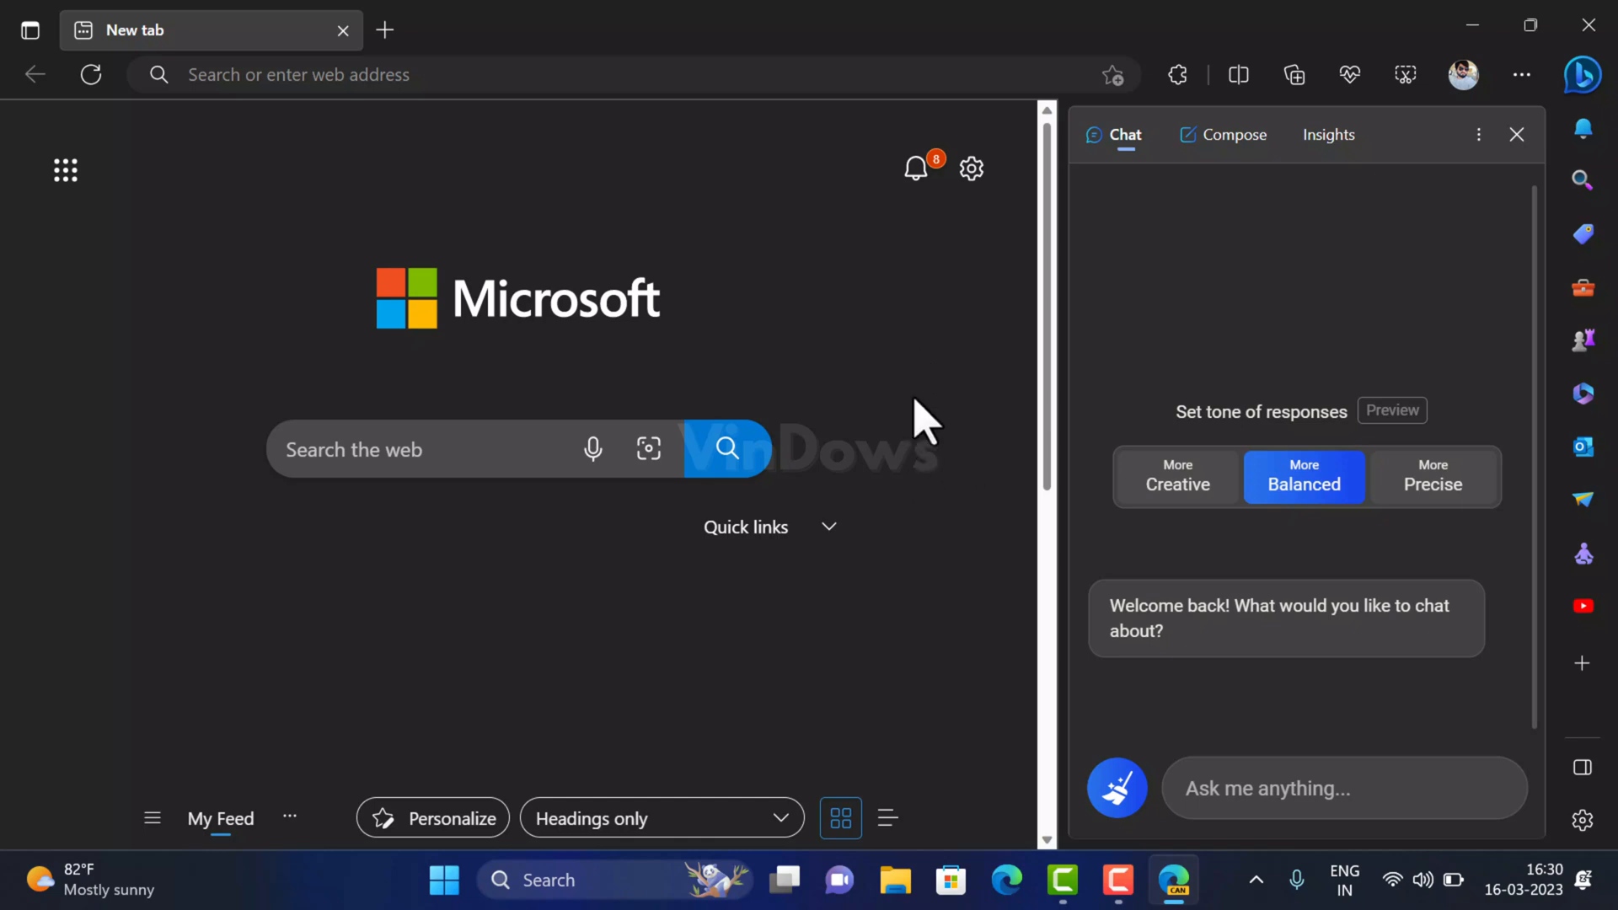
mouse_move(1516, 134)
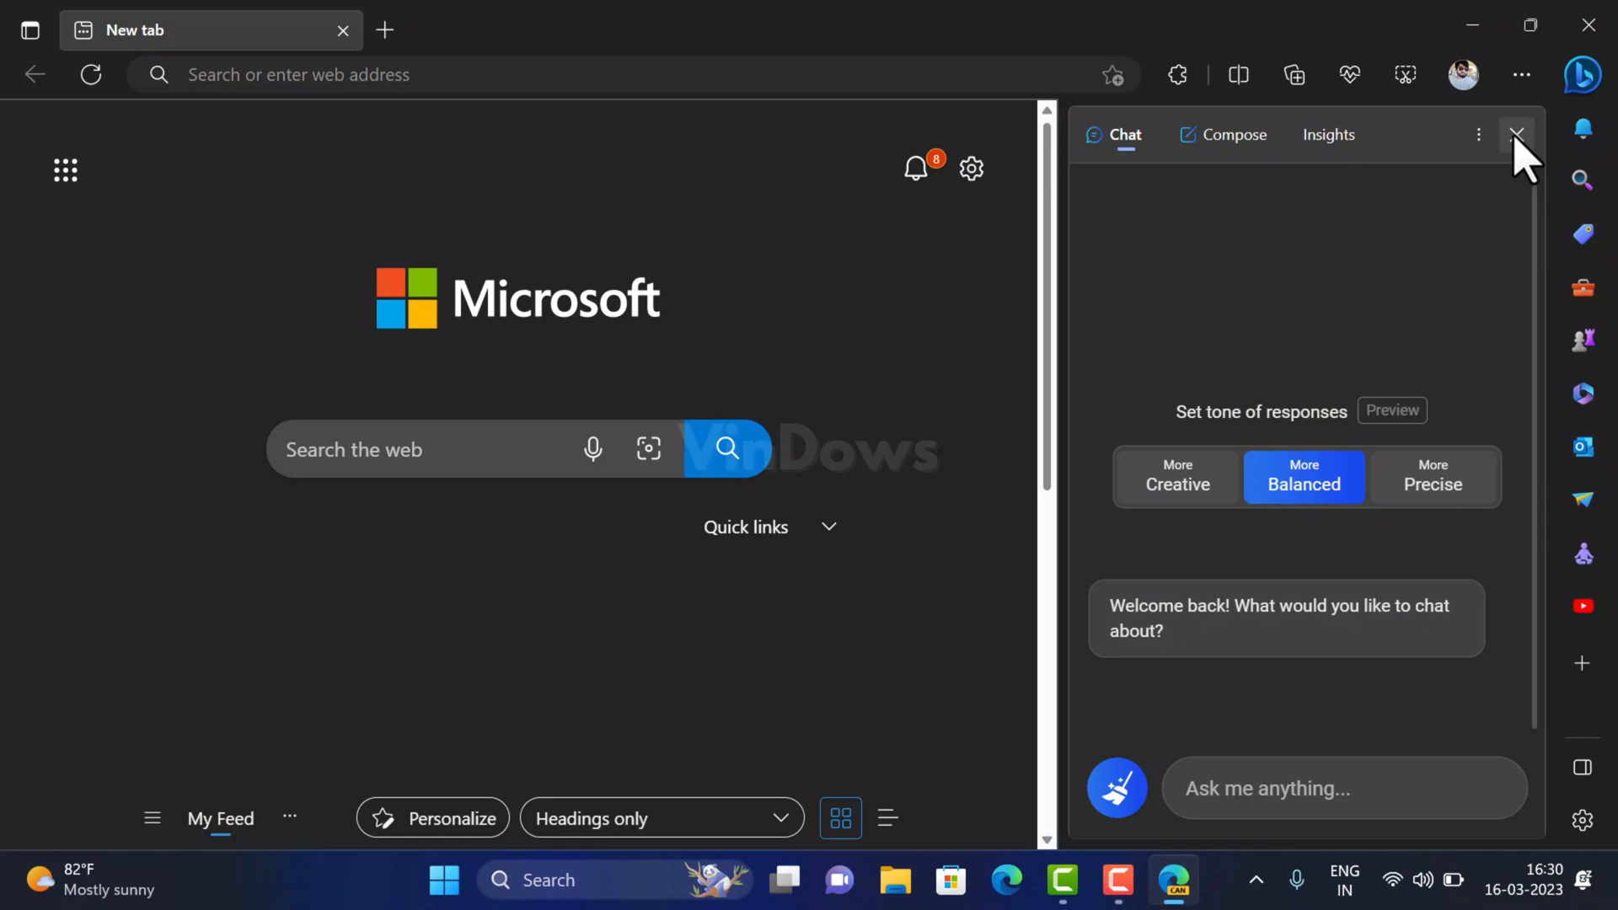
click(1517, 135)
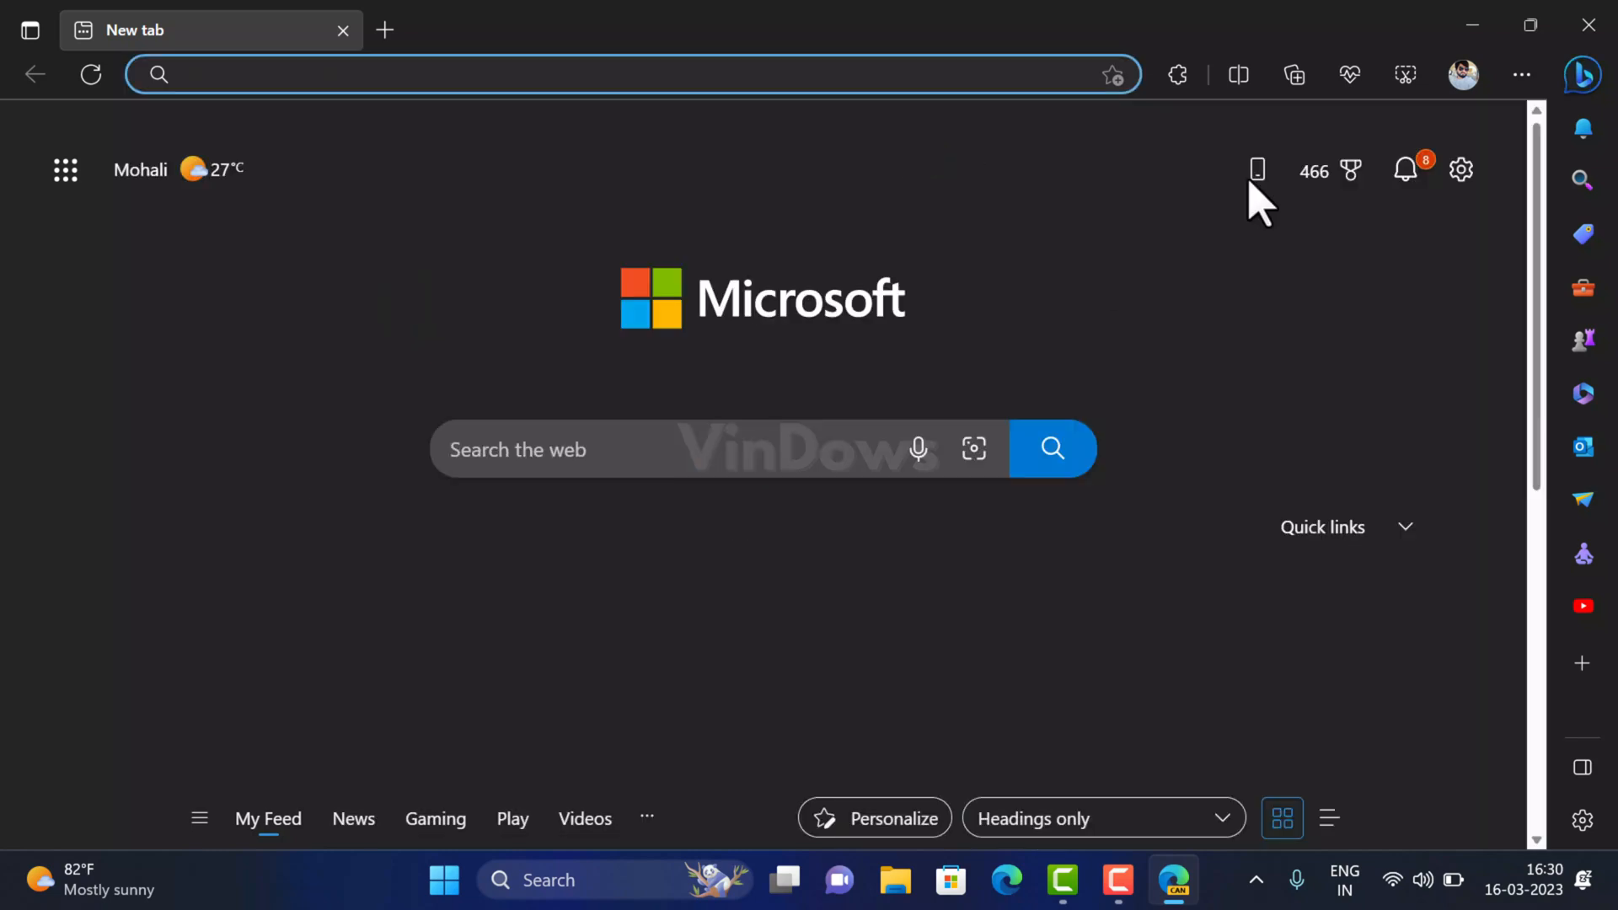
click(1520, 74)
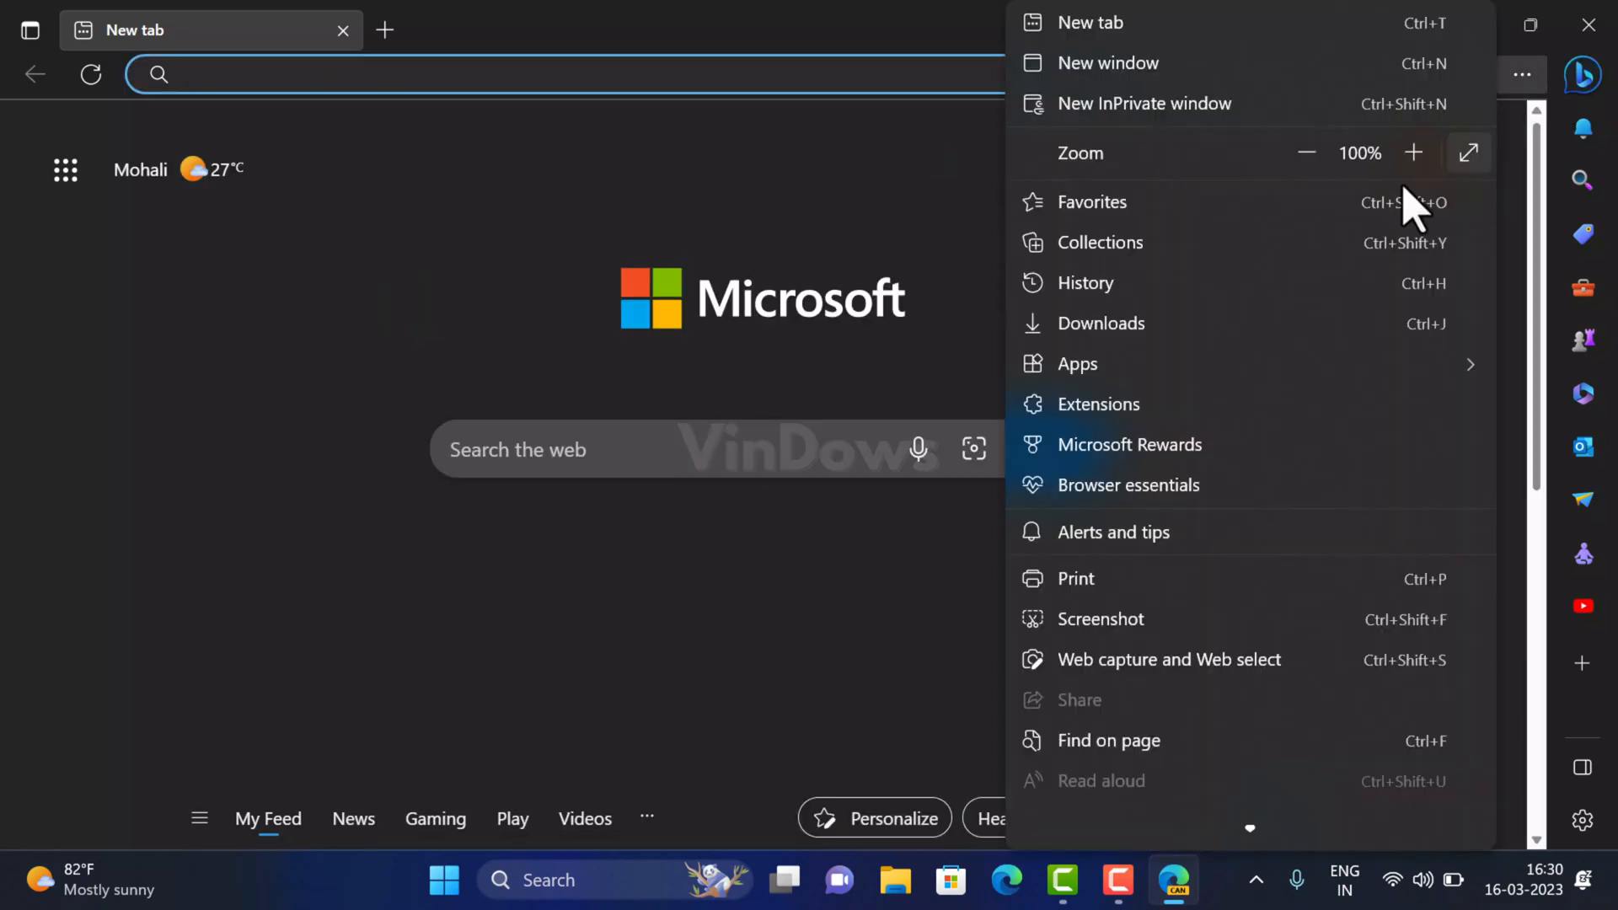
Step: Go to Settings and switch to the Sidebar section
scroll(down, 3)
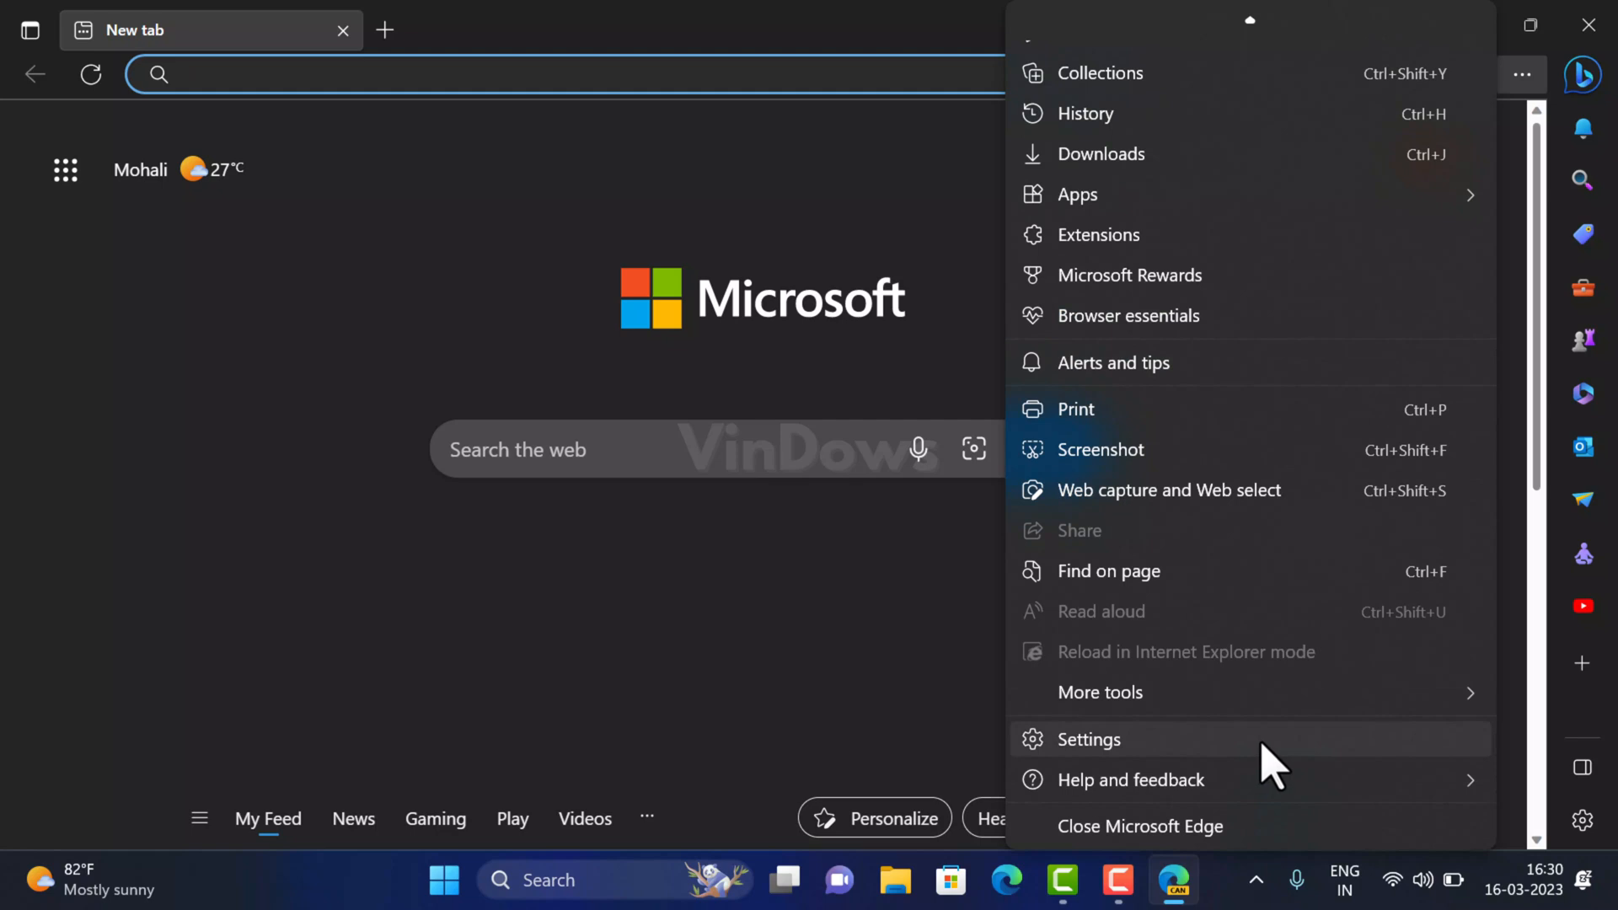
click(1087, 739)
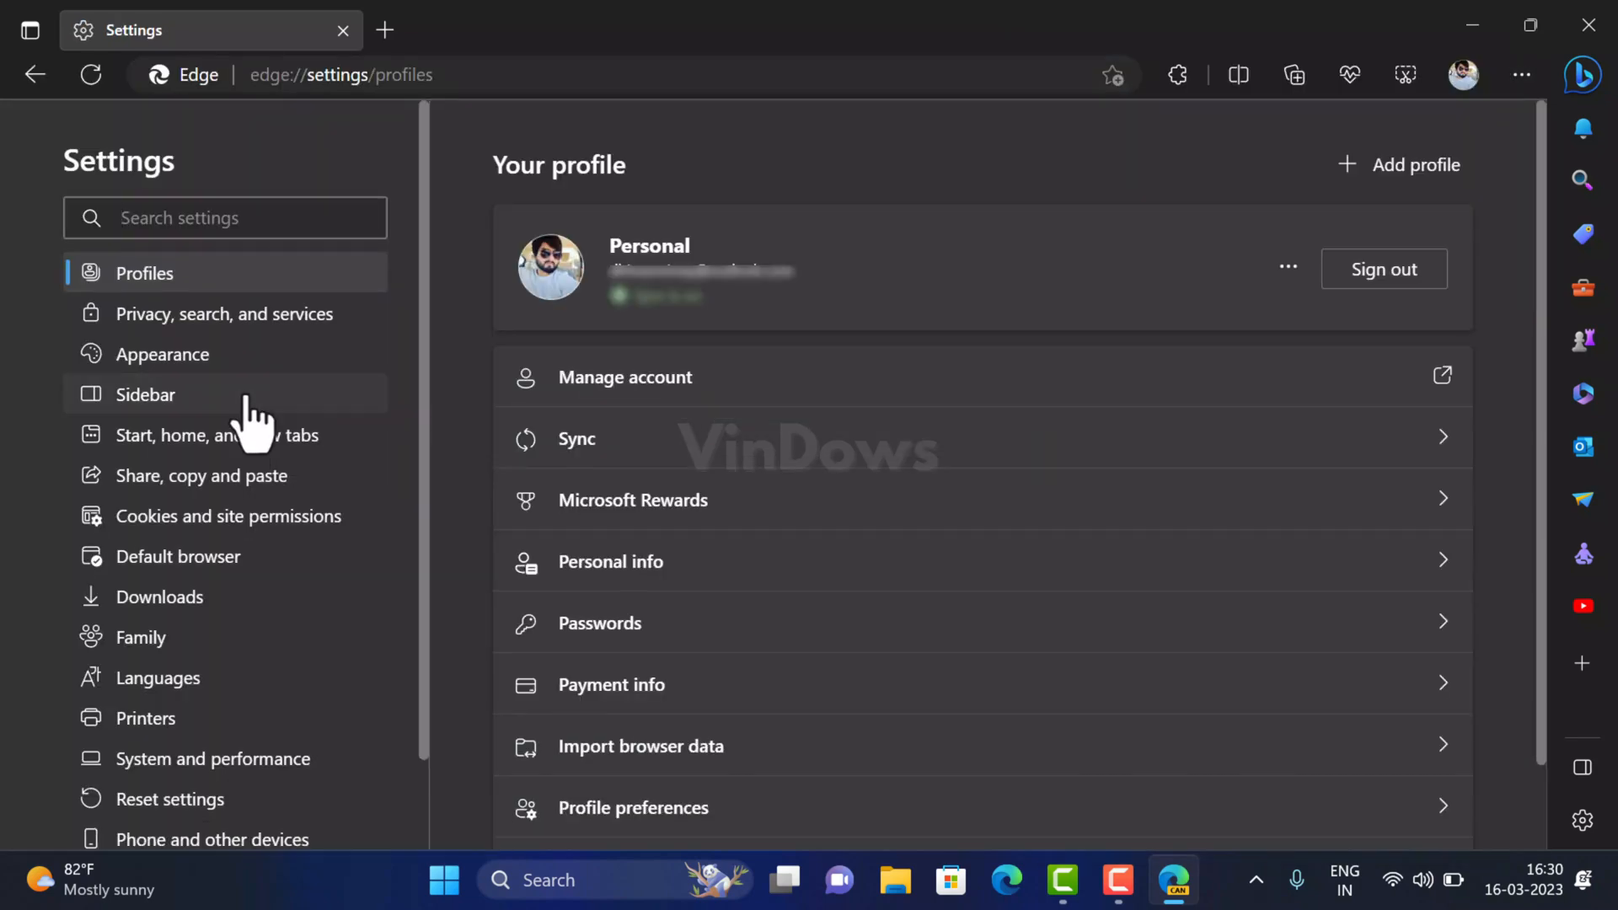
click(145, 393)
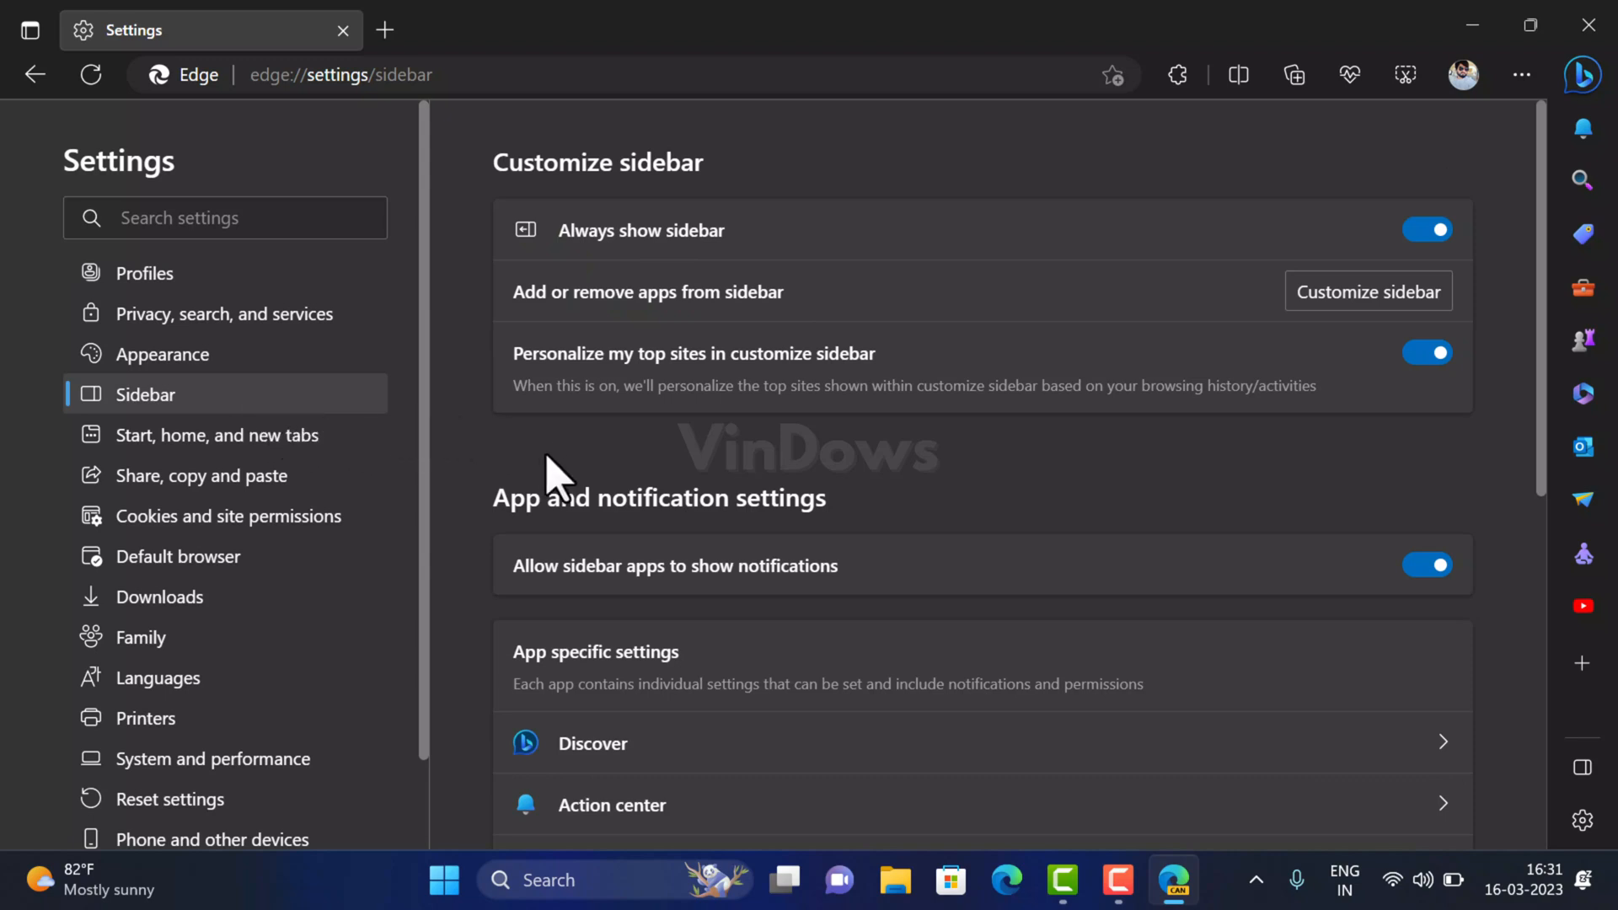
mouse_move(511, 521)
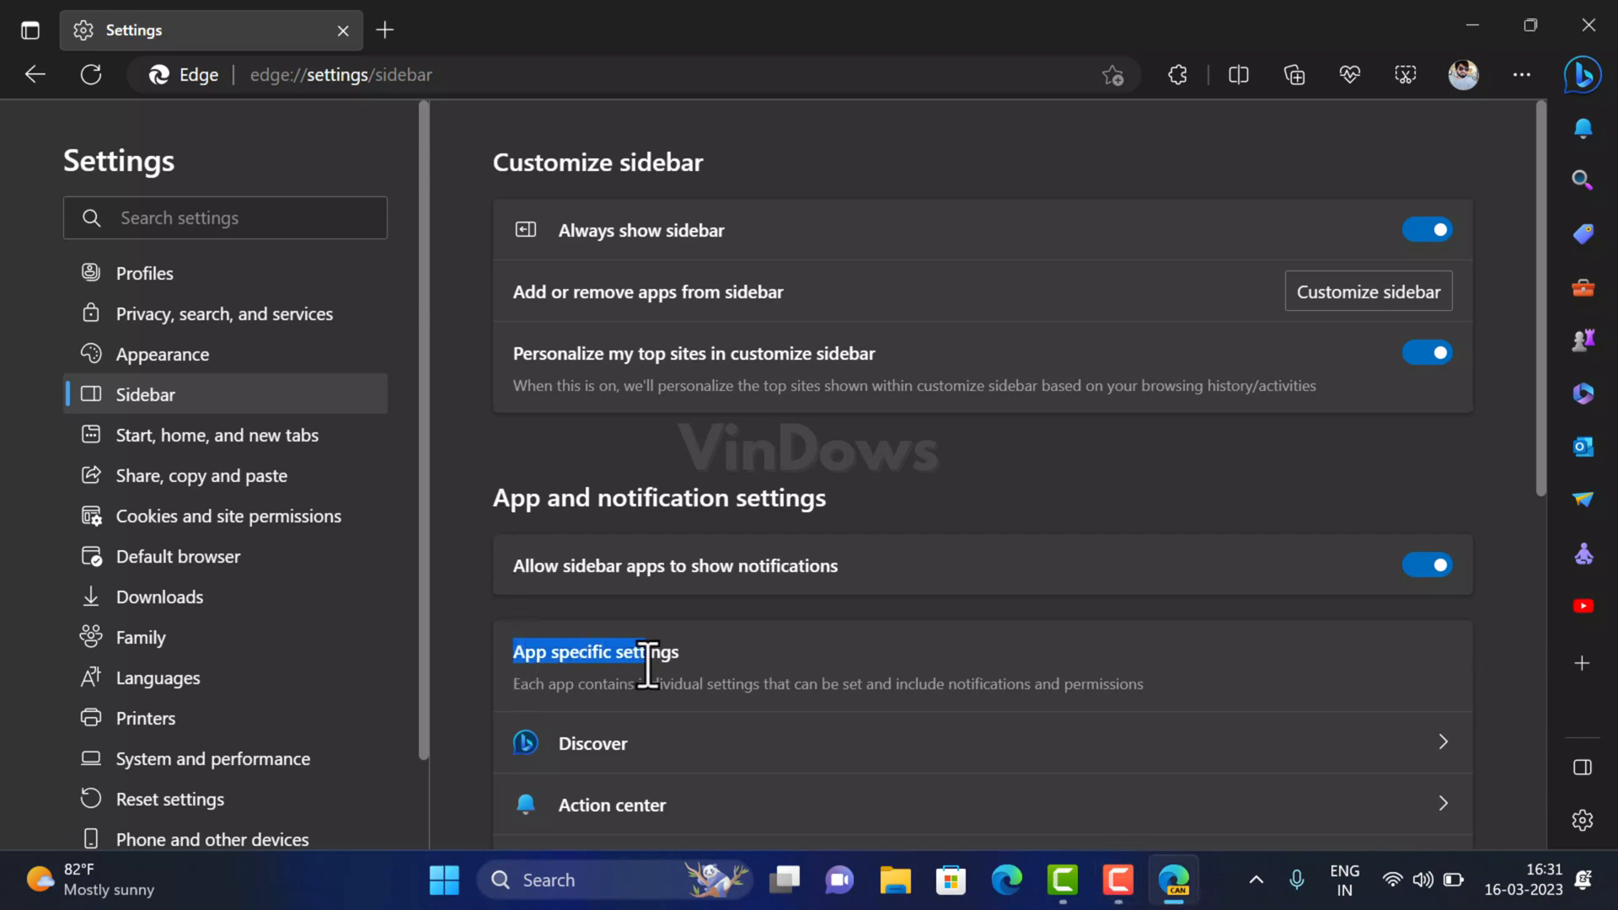
Step: In the Discover app settings, leave the Show Discover toggle switched off
click(591, 744)
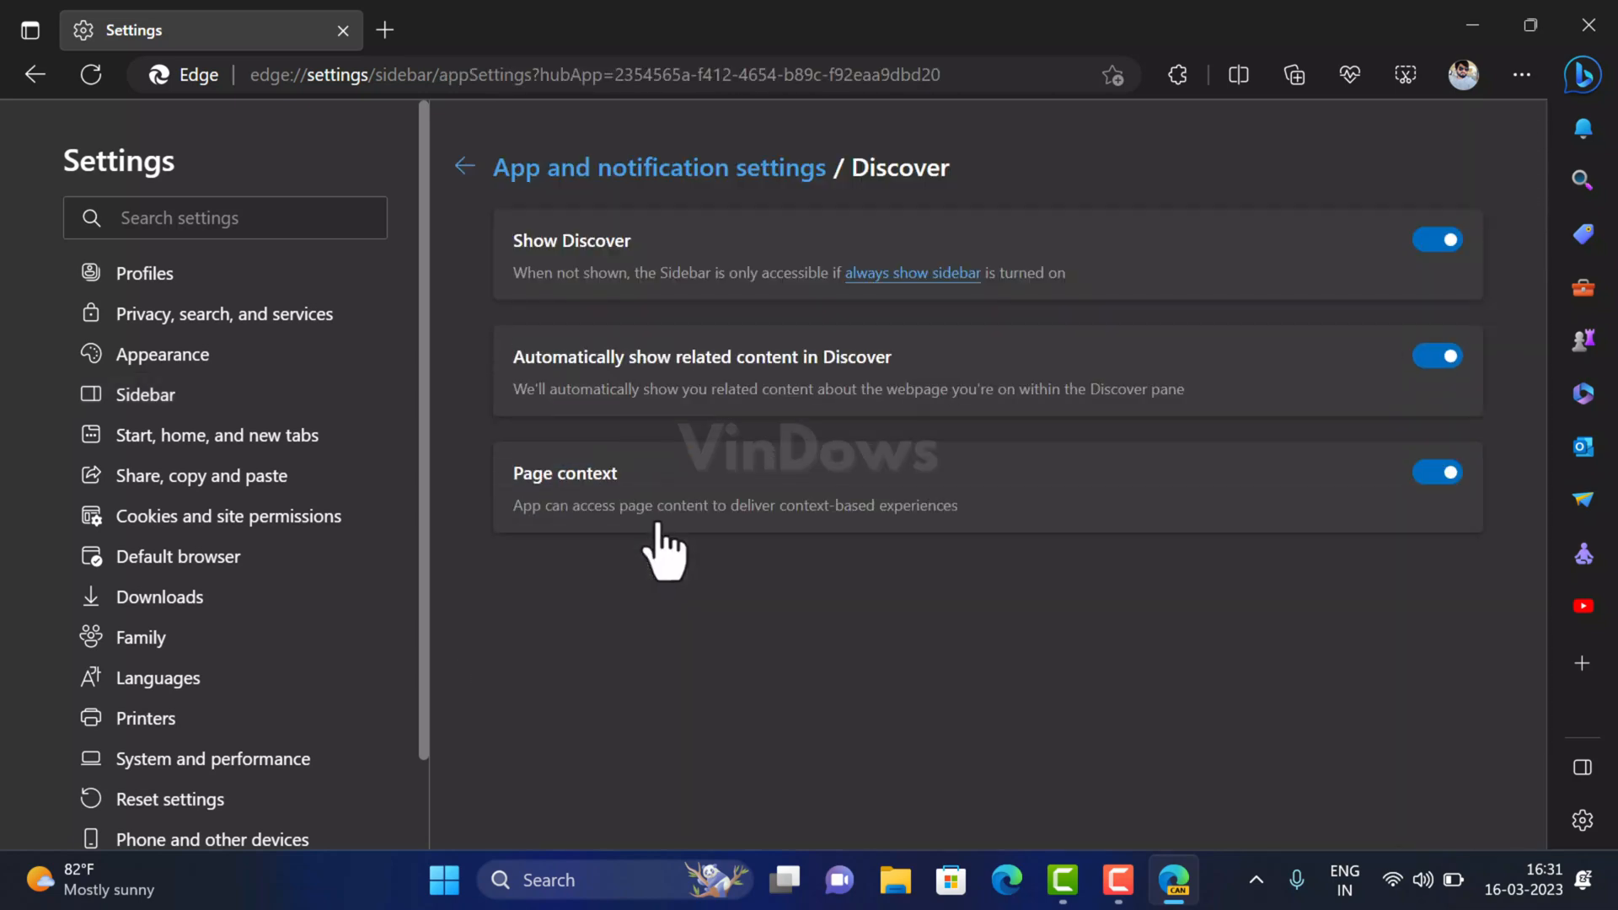
double_click(536, 241)
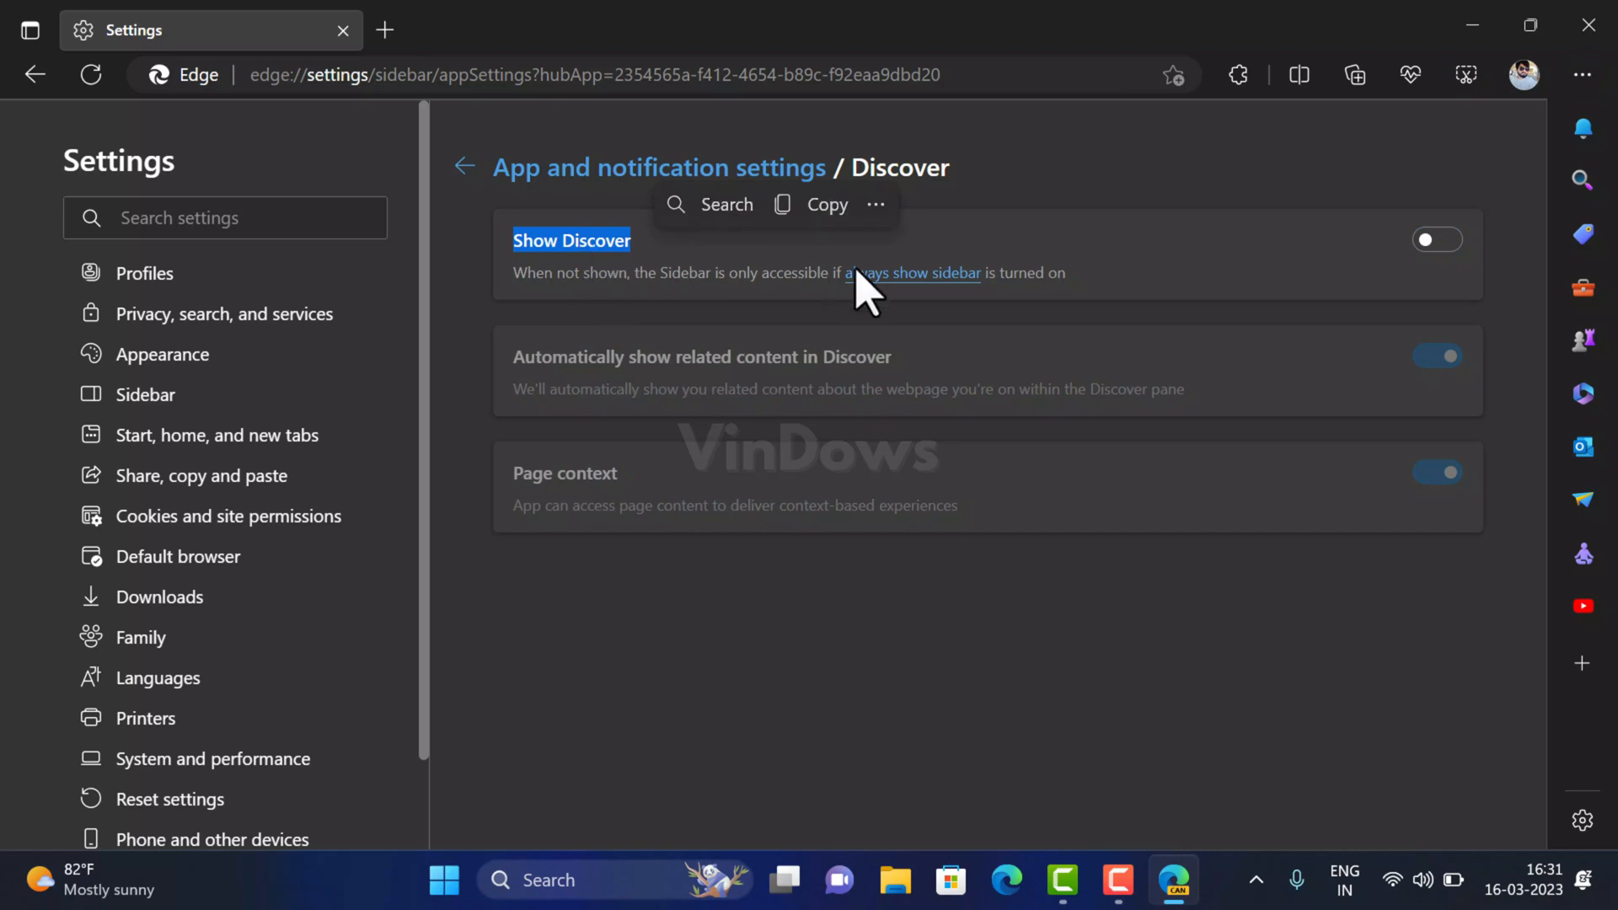
click(1436, 238)
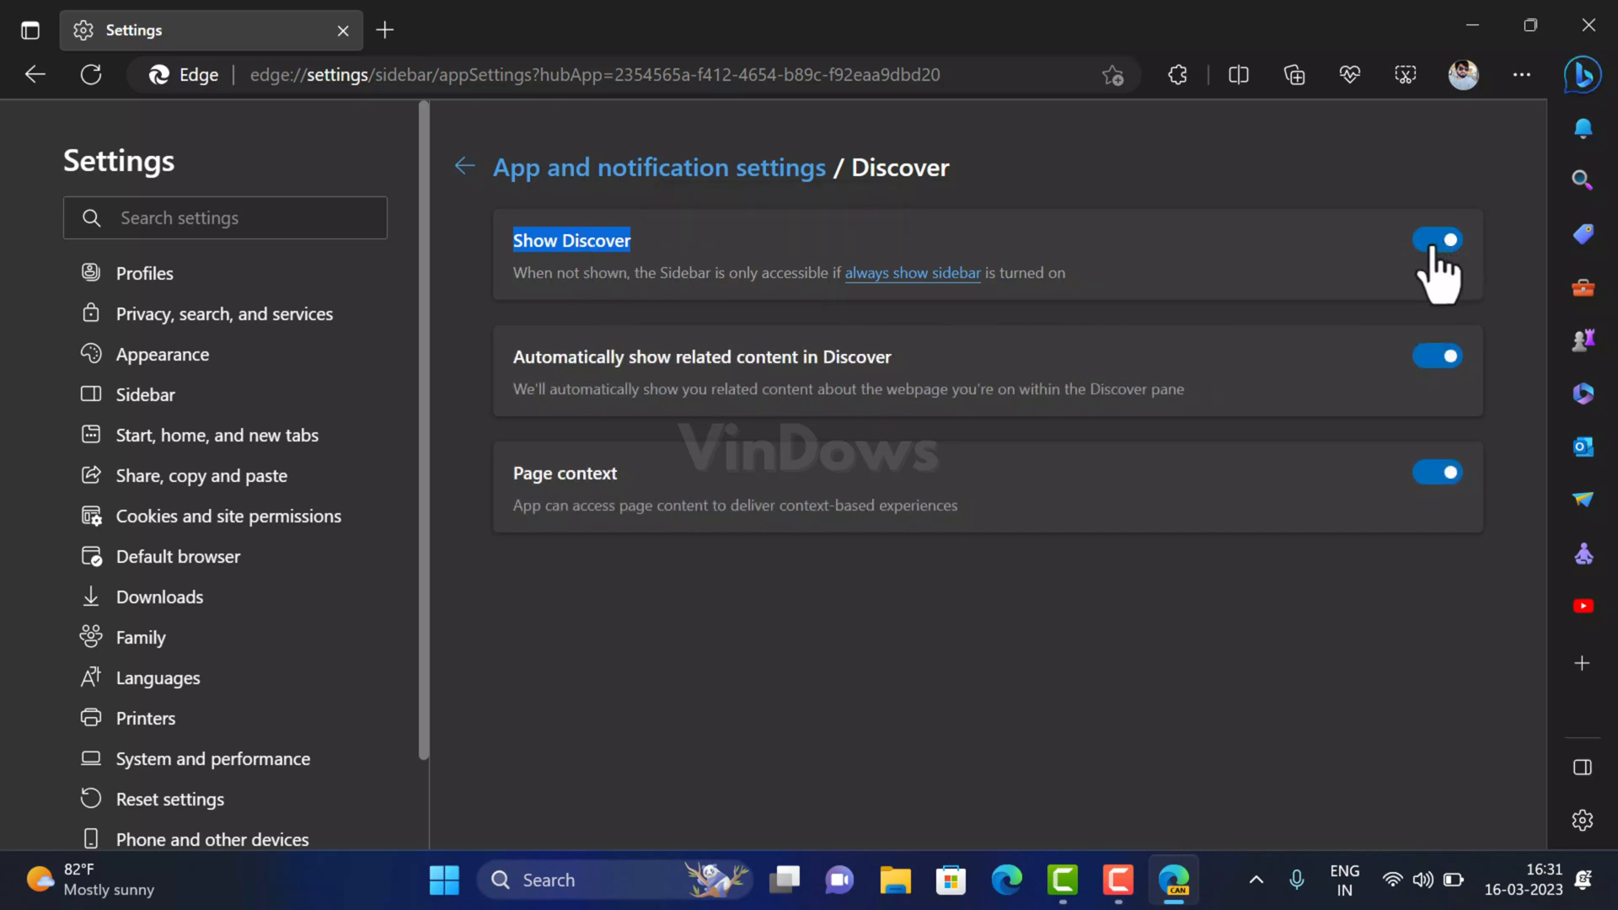
click(1435, 240)
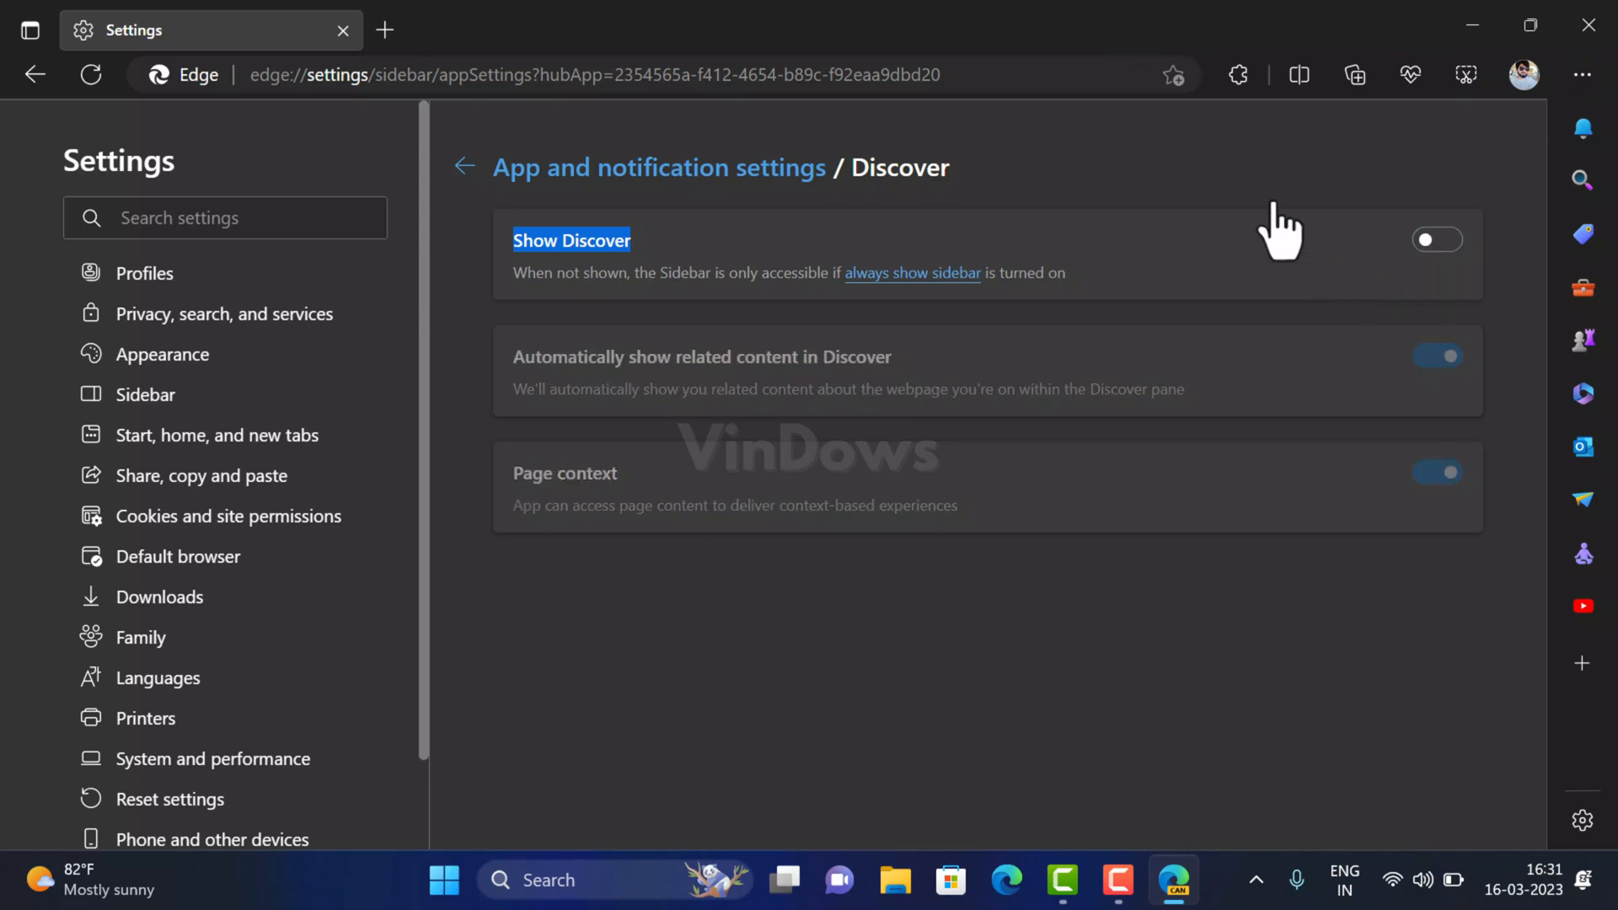
mouse_move(1235, 176)
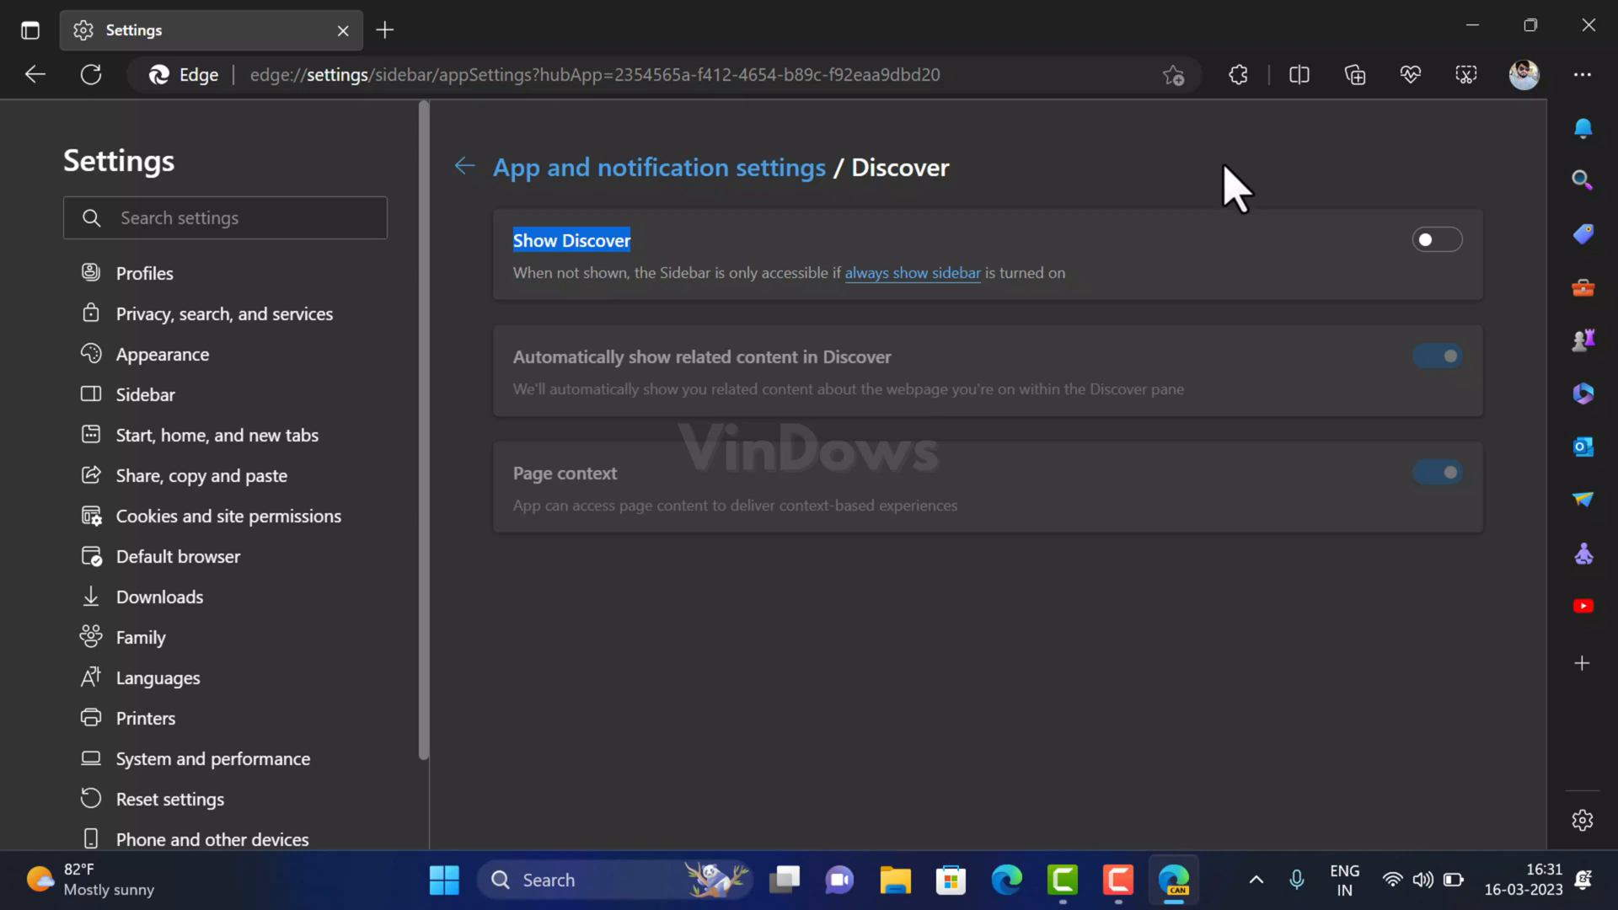
mouse_move(978, 85)
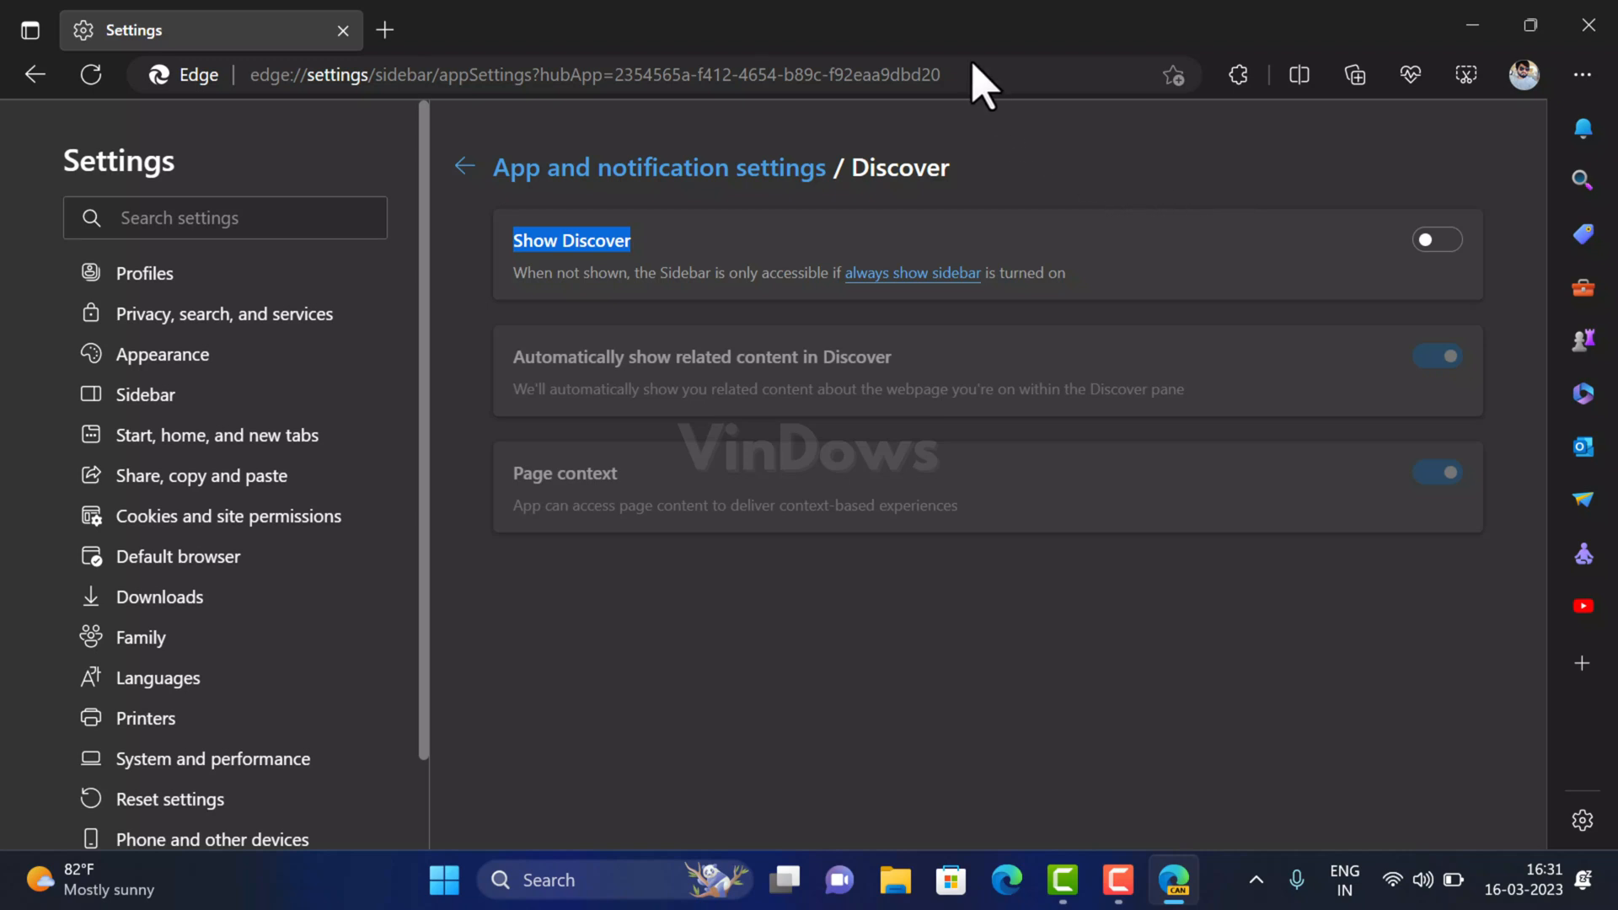